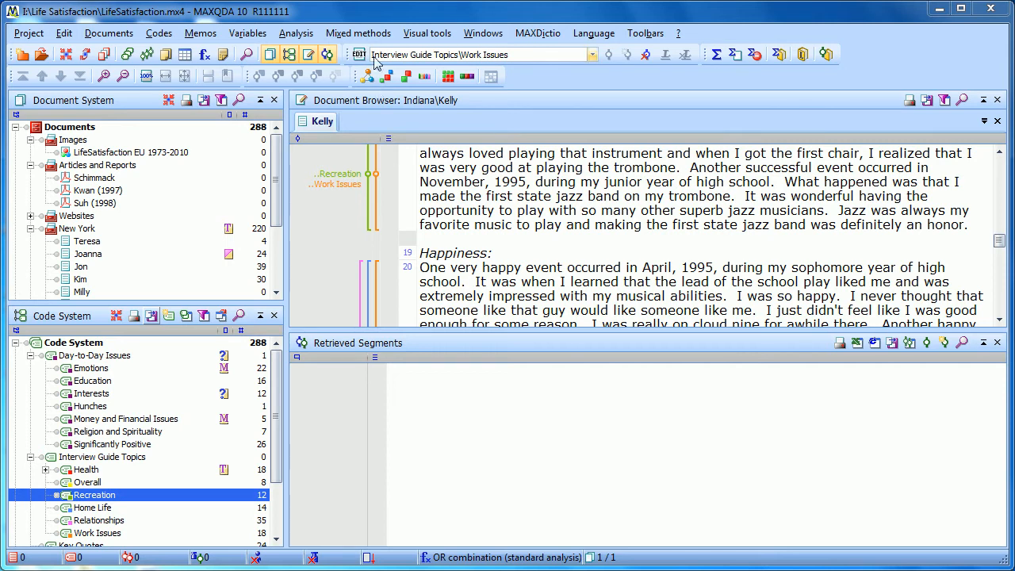
Activate the New York documents and the Health code to preview Joanna's and Jon's health-satisfaction segments.
{"action": "left_click", "coordinate": [358, 32]}
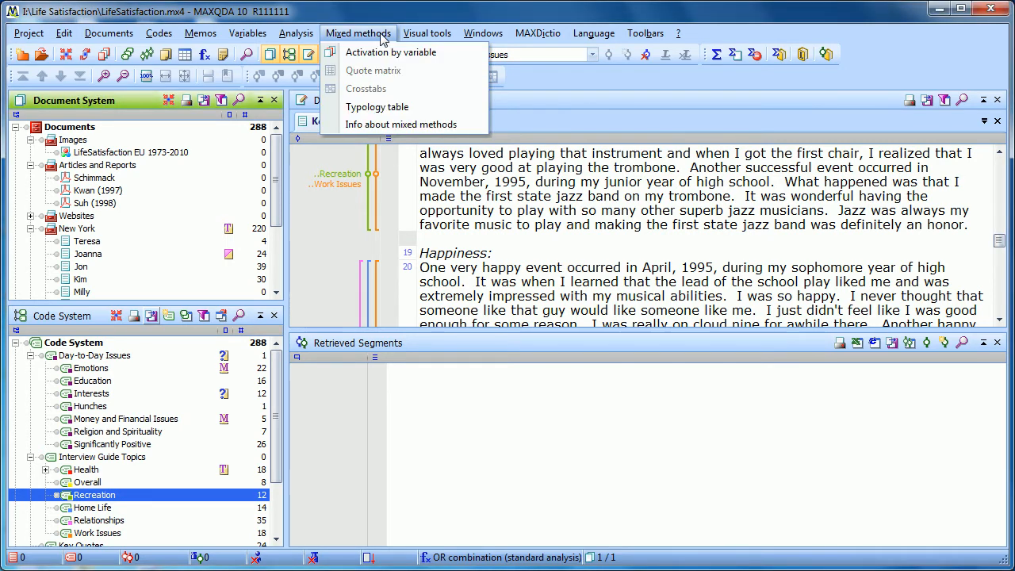
{"action": "mouse_move", "coordinate": [406, 84]}
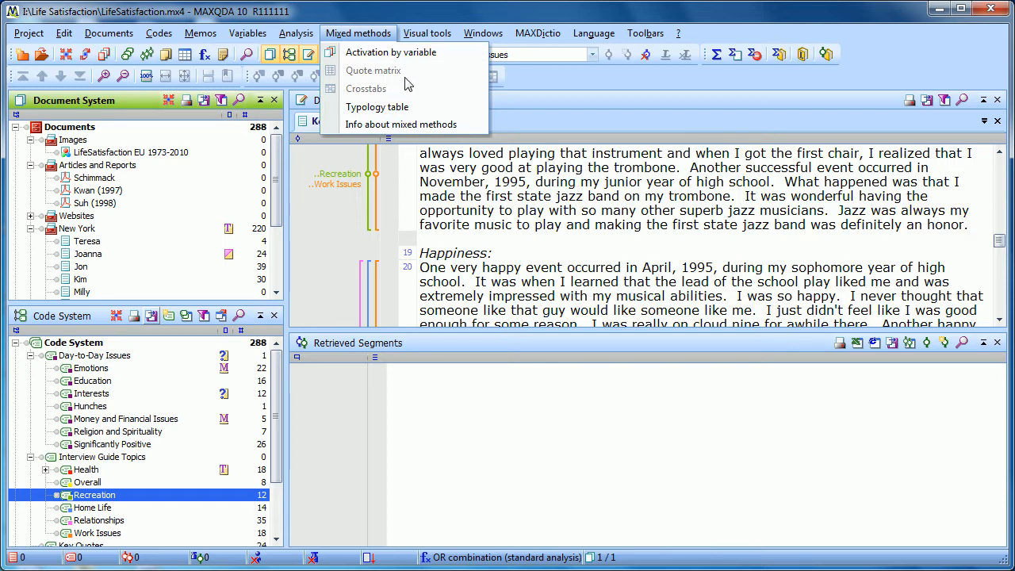
{"action": "mouse_move", "coordinate": [346, 83]}
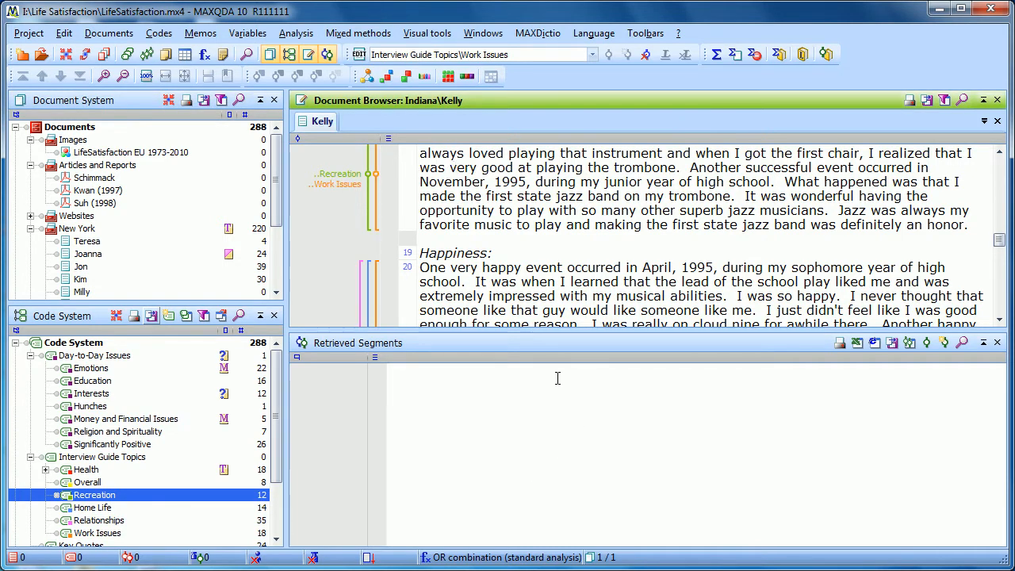
{"action": "mouse_move", "coordinate": [518, 412]}
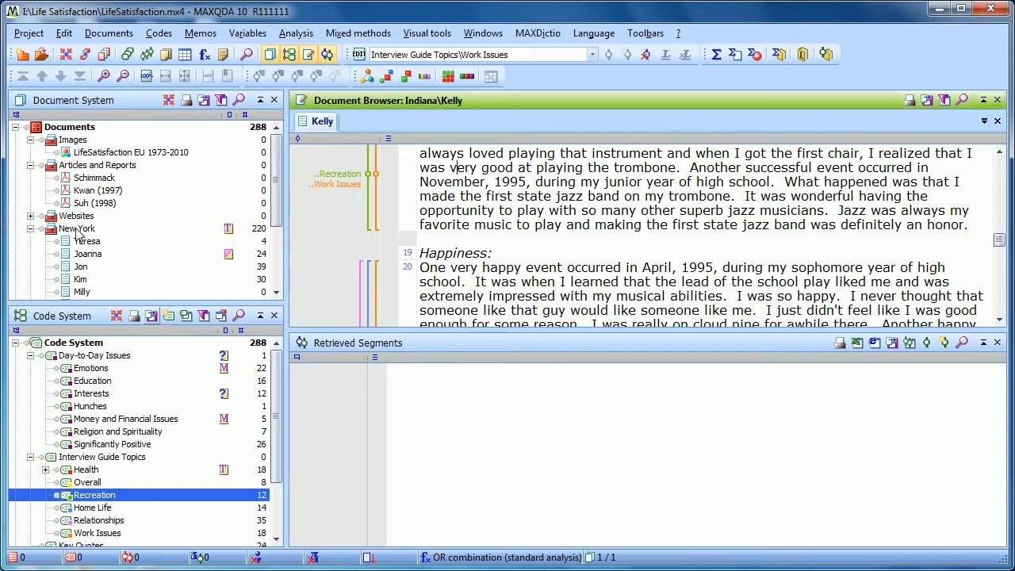
{"action": "left_click", "coordinate": [76, 228]}
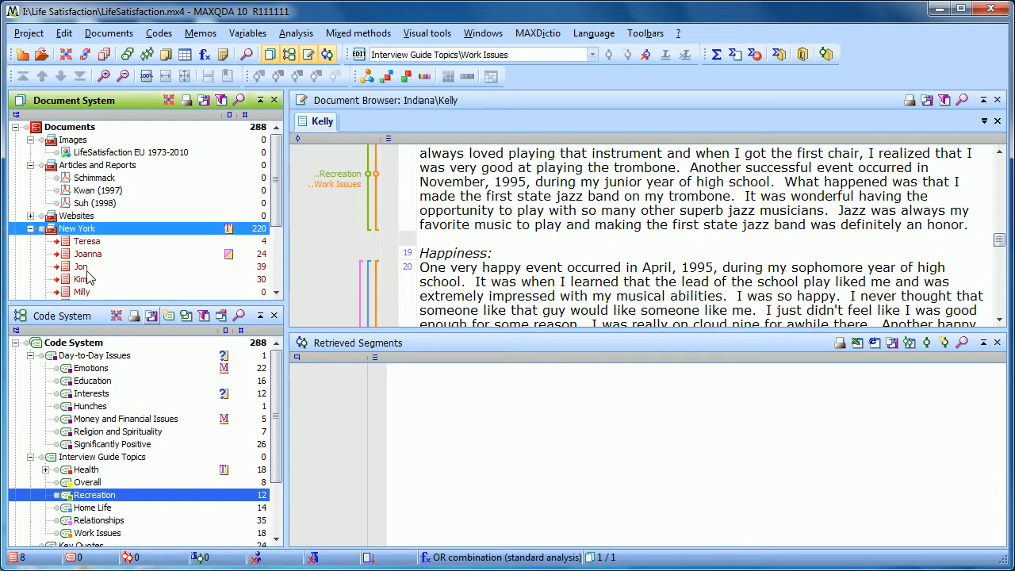
{"action": "left_click", "coordinate": [85, 469]}
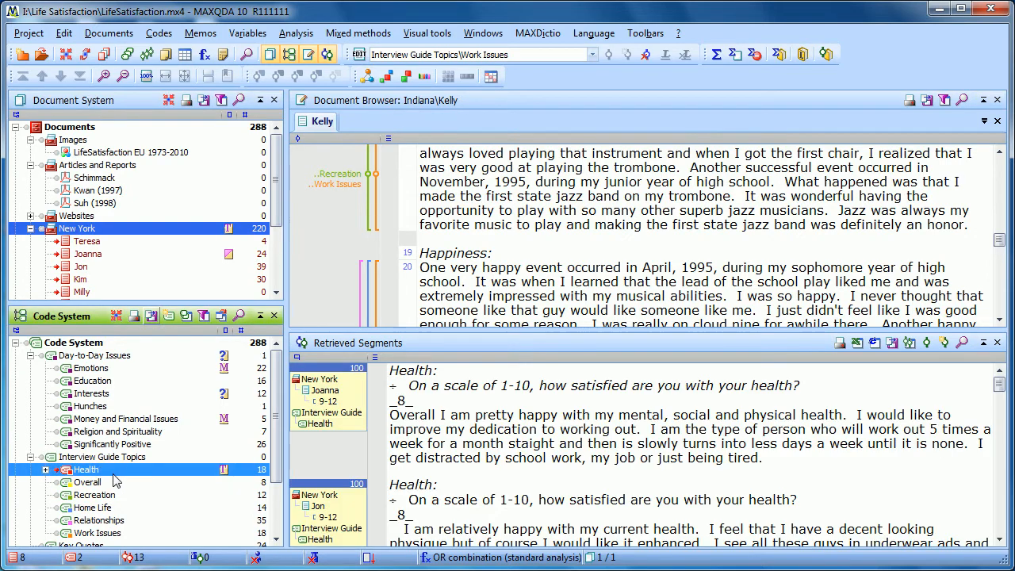
{"action": "mouse_move", "coordinate": [504, 366]}
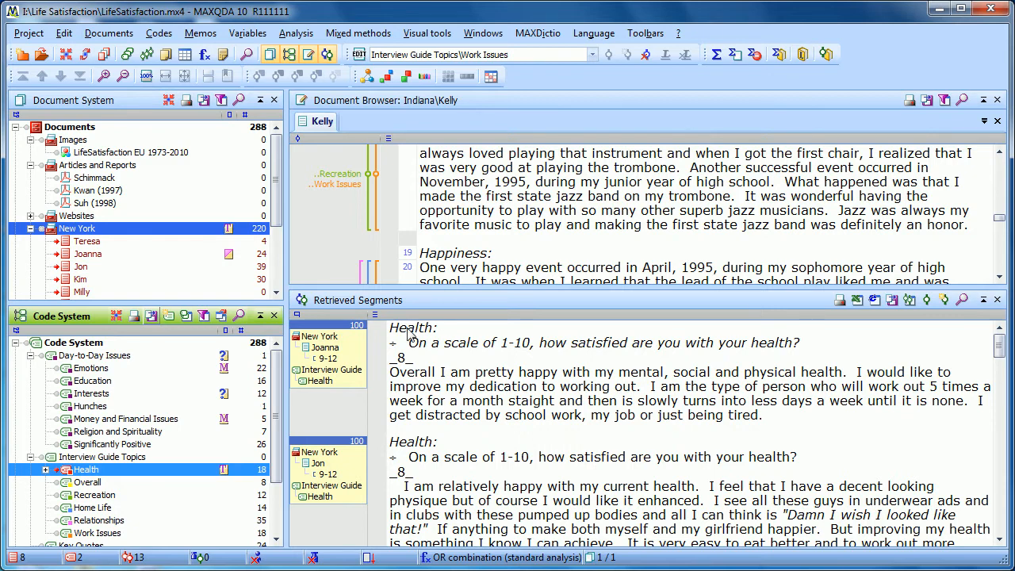
{"action": "left_click", "coordinate": [325, 349]}
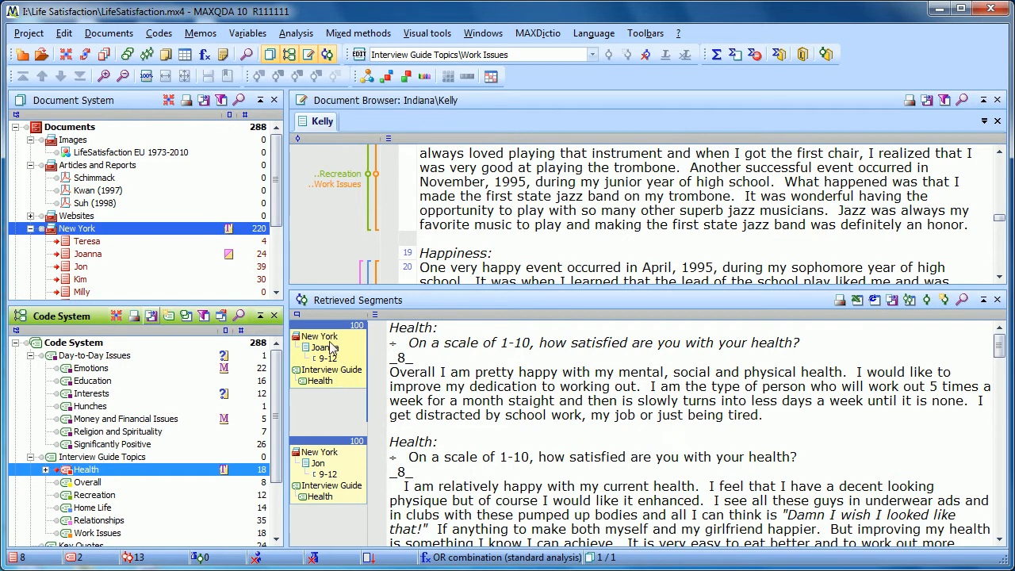
{"action": "mouse_move", "coordinate": [347, 374]}
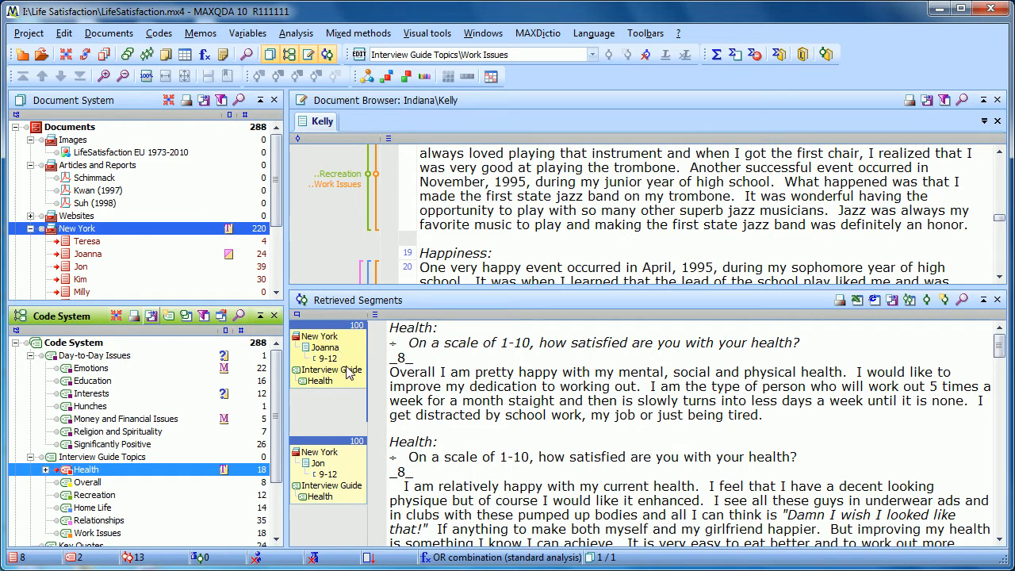
{"action": "mouse_move", "coordinate": [339, 376]}
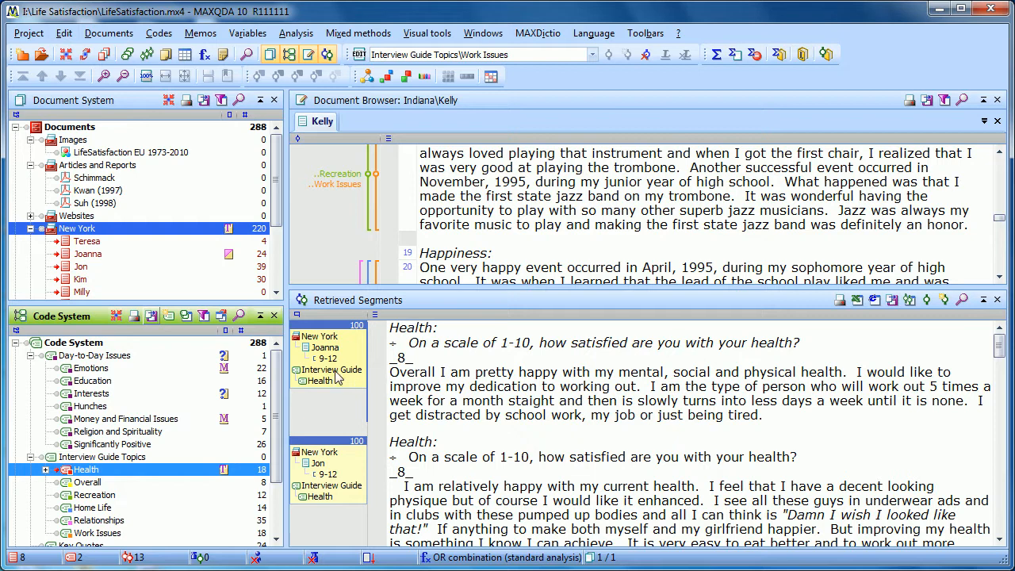
{"action": "left_click", "coordinate": [358, 31]}
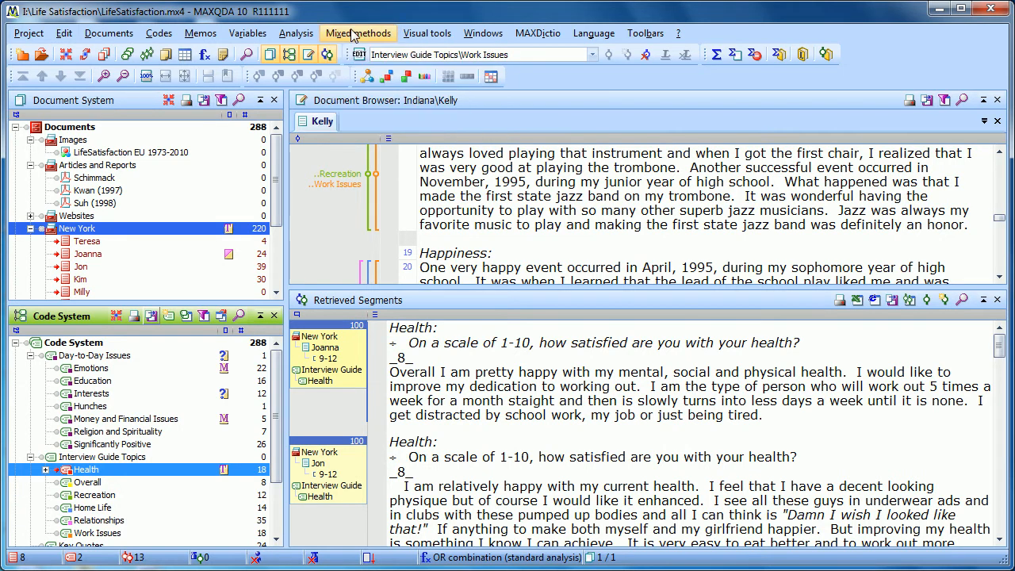
{"action": "mouse_move", "coordinate": [130, 99]}
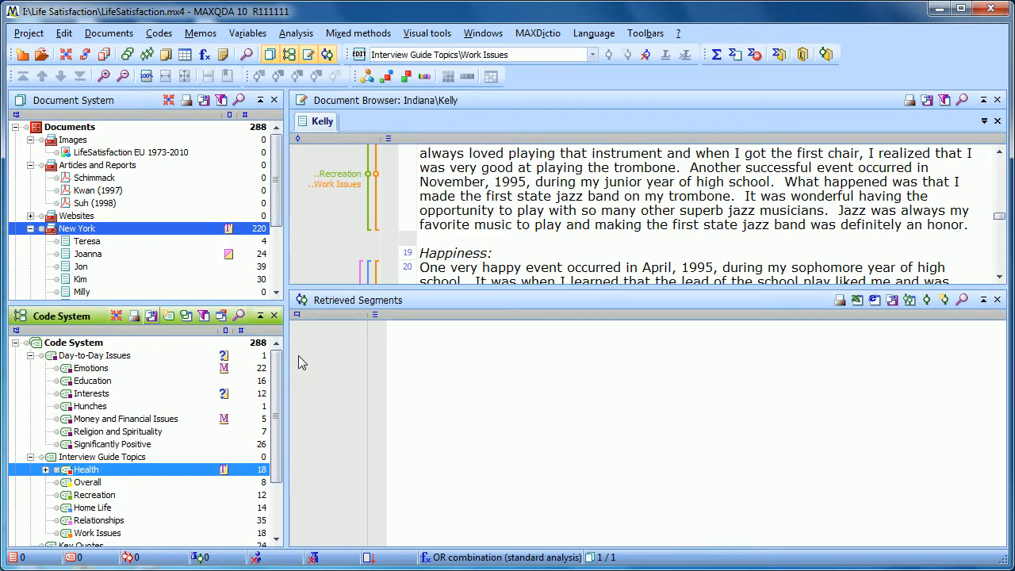
Activate the Overall, Recreation and Home Life codes in the Code System.
{"action": "scroll", "scroll_direction": "down", "scroll_amount": 3}
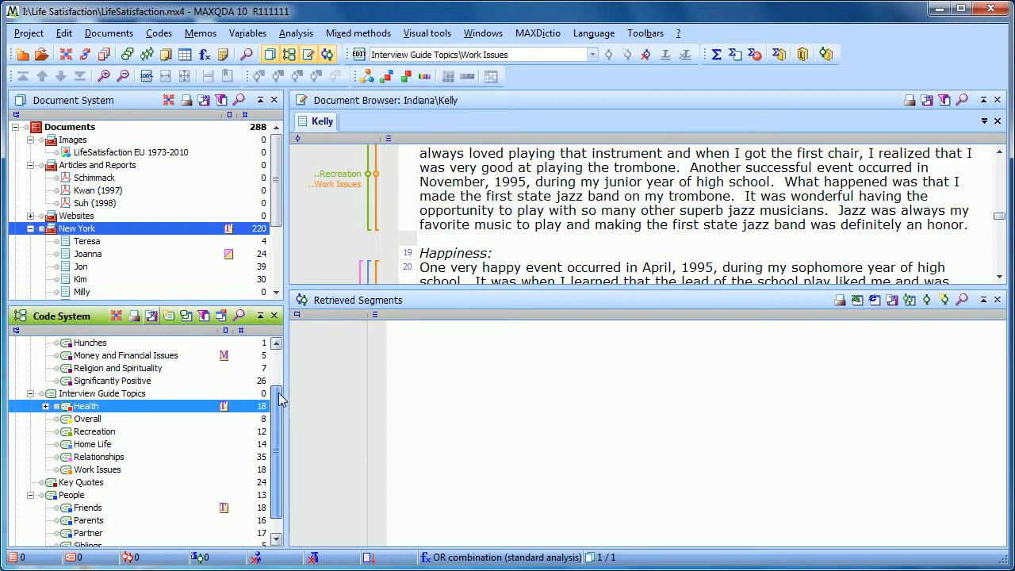
{"action": "scroll", "scroll_direction": "down", "scroll_amount": 3}
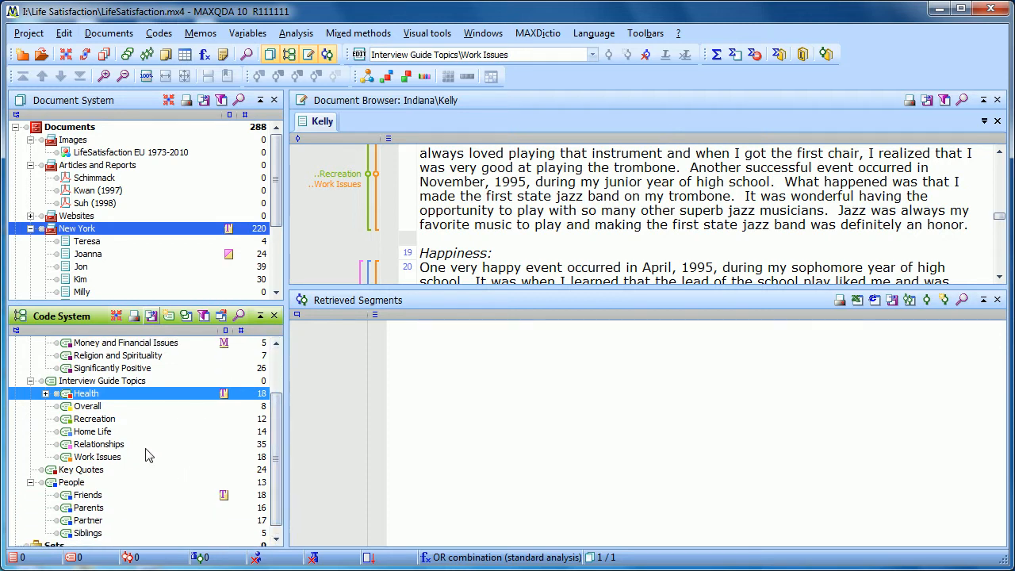
{"action": "left_click", "coordinate": [88, 406]}
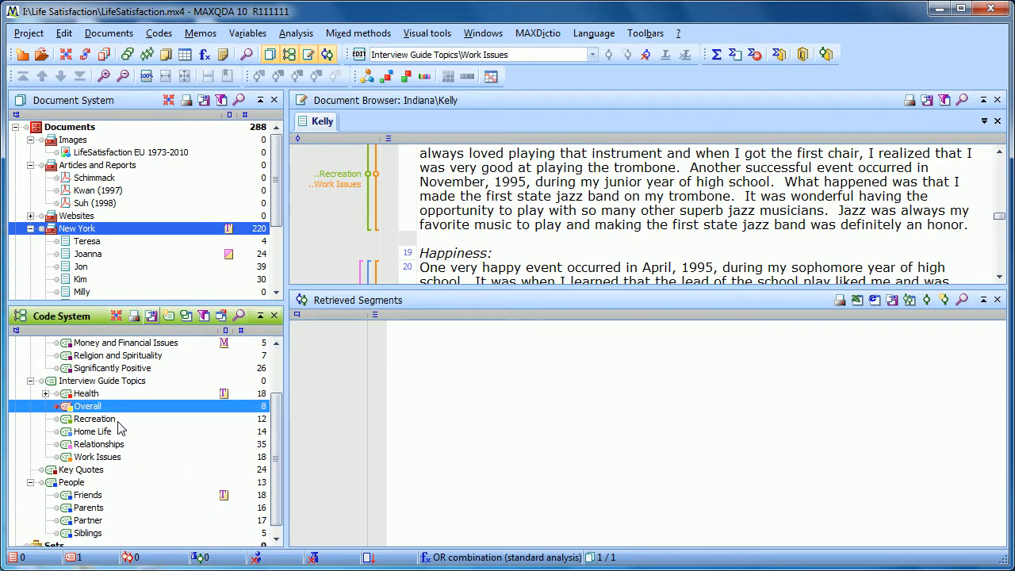
{"action": "left_click", "coordinate": [95, 418]}
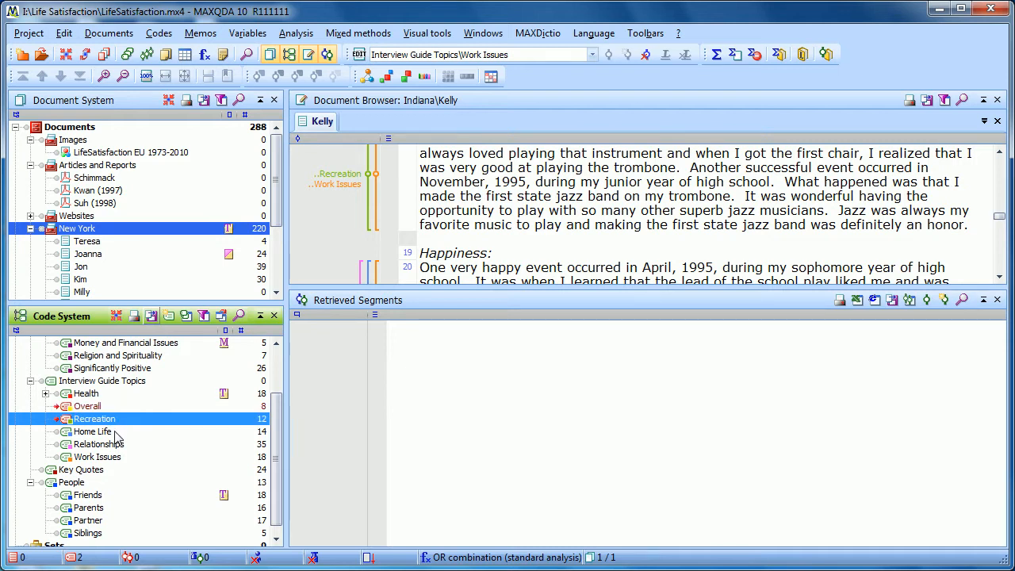
{"action": "left_click", "coordinate": [92, 432]}
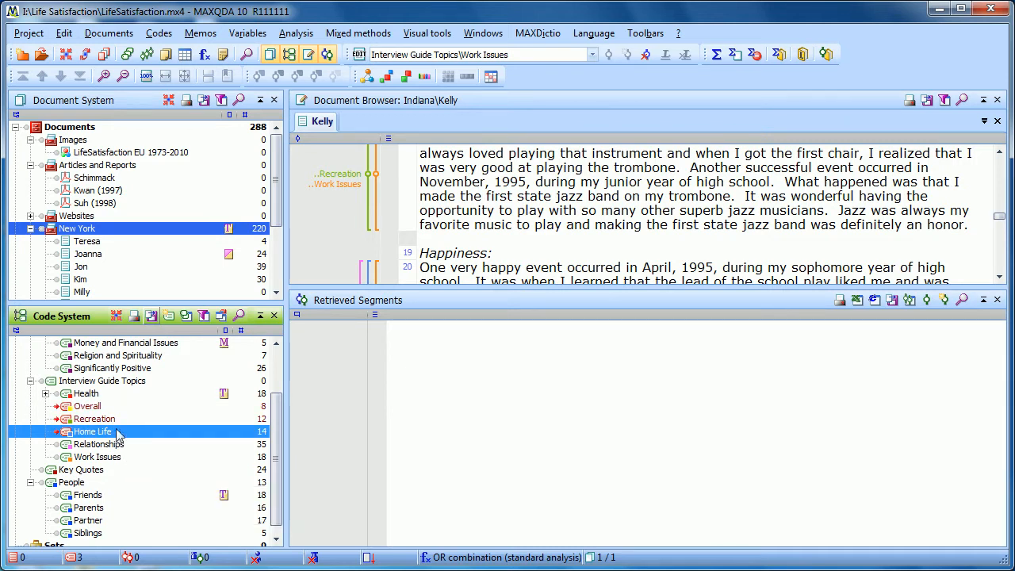
{"action": "mouse_move", "coordinate": [250, 193]}
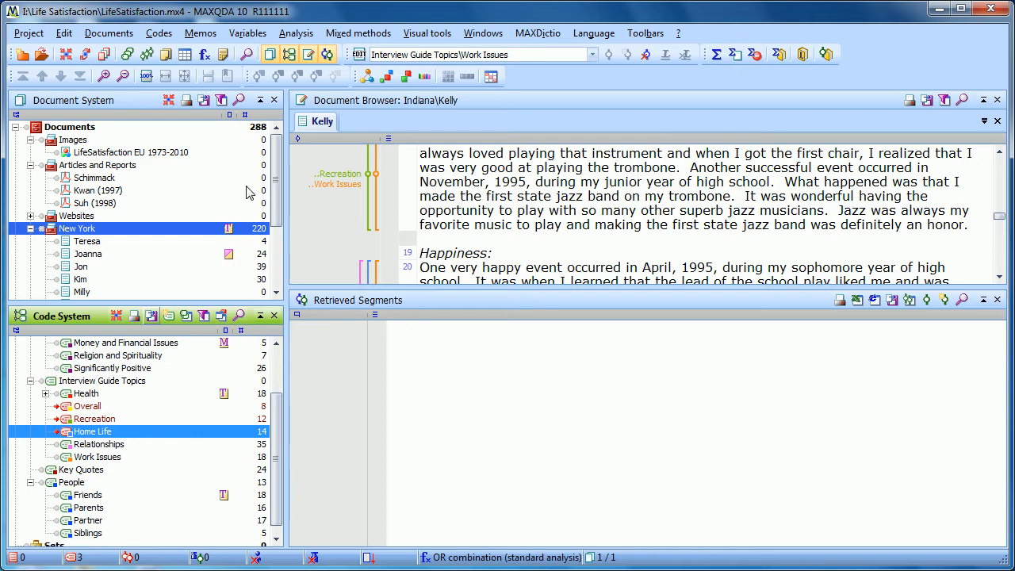
Start Mixed methods > Quote matrix, showing an empty formulas list.
{"action": "left_click", "coordinate": [358, 32]}
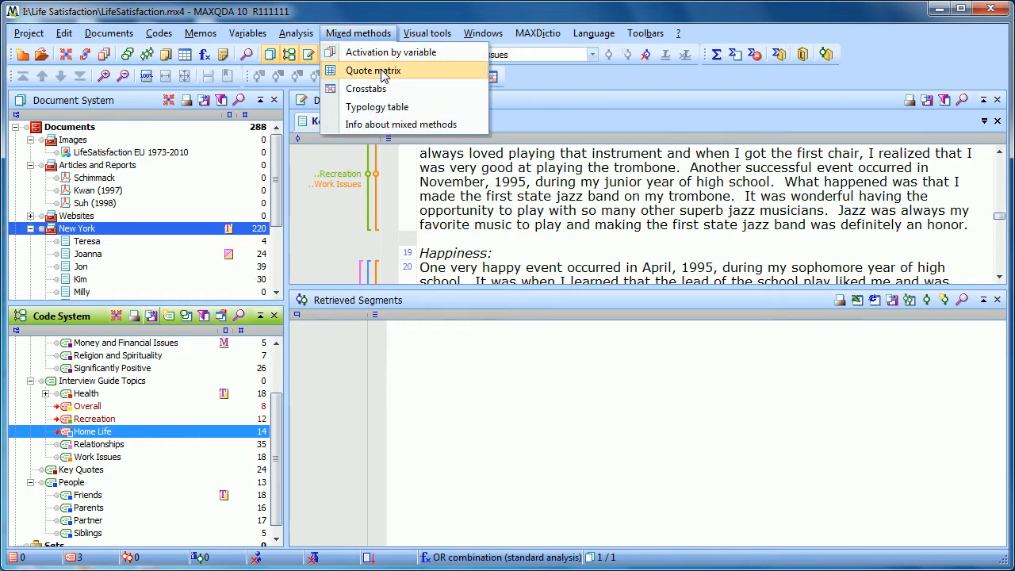
{"action": "mouse_move", "coordinate": [412, 76]}
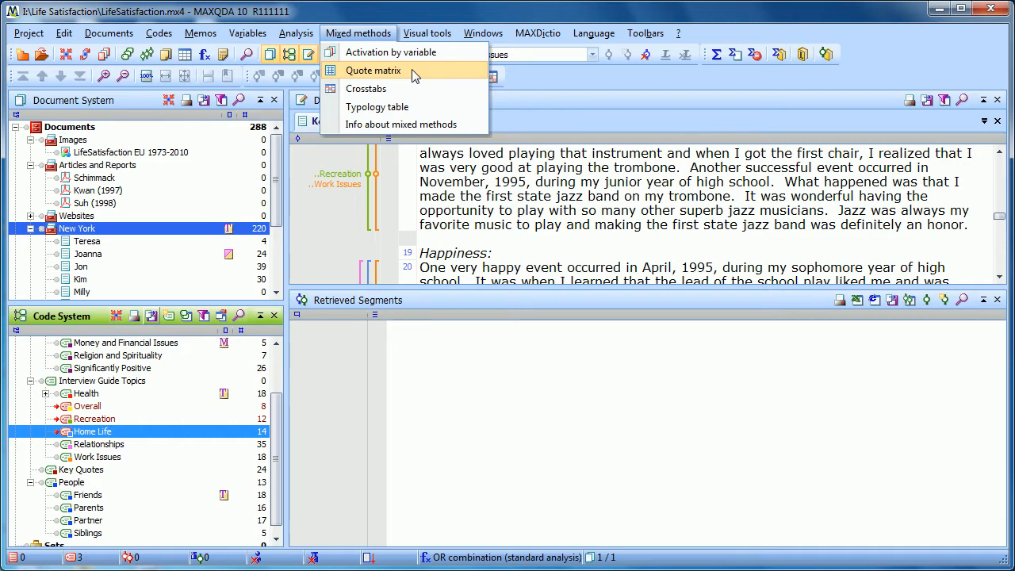
{"action": "left_click", "coordinate": [374, 70]}
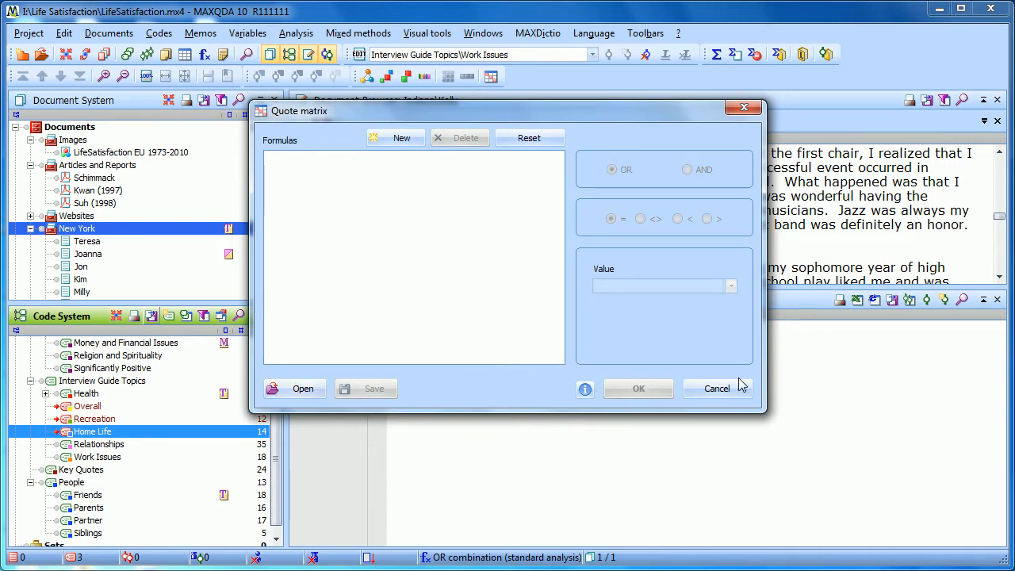
{"action": "mouse_move", "coordinate": [279, 127]}
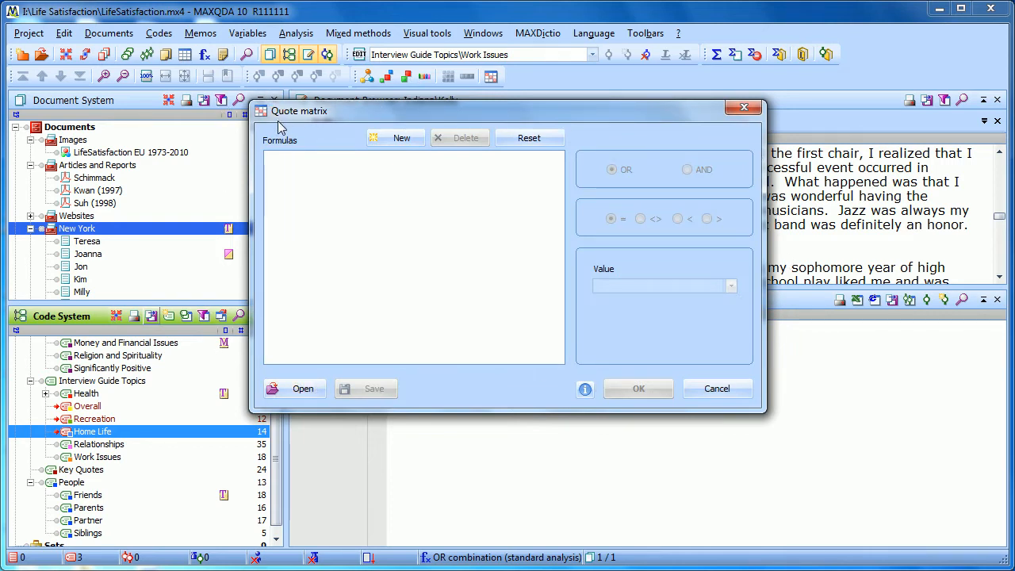
{"action": "mouse_move", "coordinate": [387, 222]}
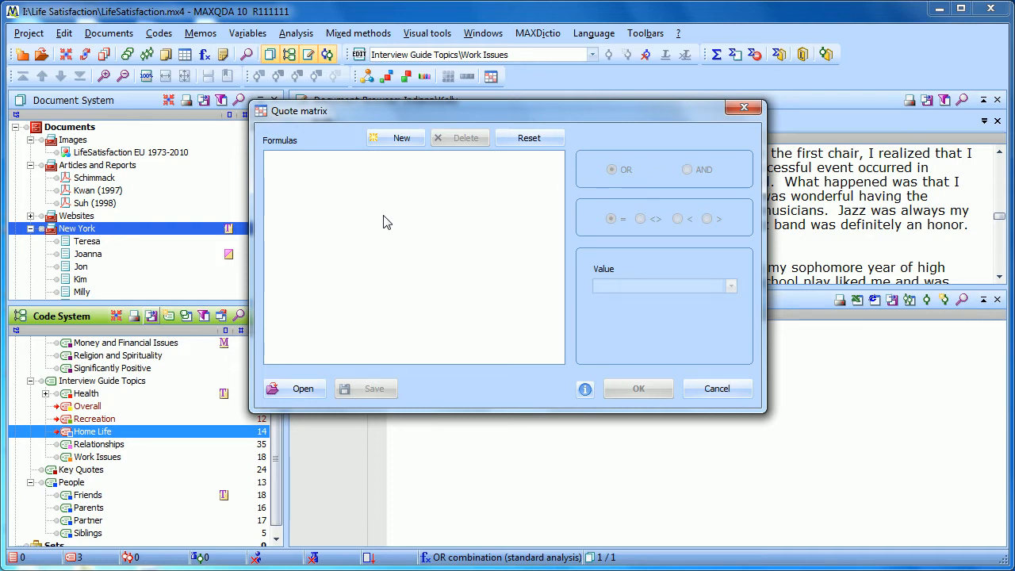
{"action": "mouse_move", "coordinate": [384, 152]}
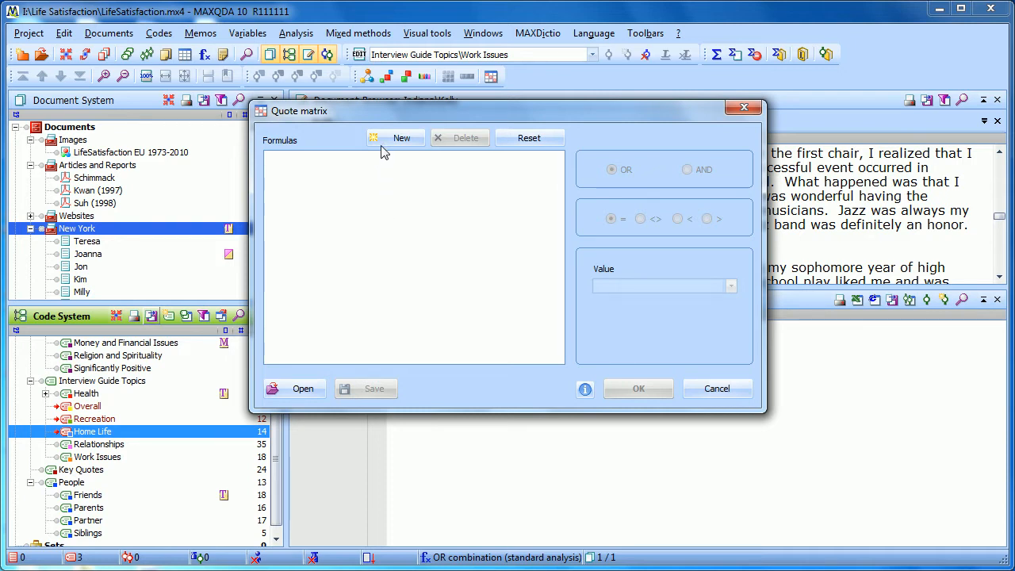
Add a [Gender] = Male formula from the document variables and begin another.
{"action": "left_click", "coordinate": [401, 138]}
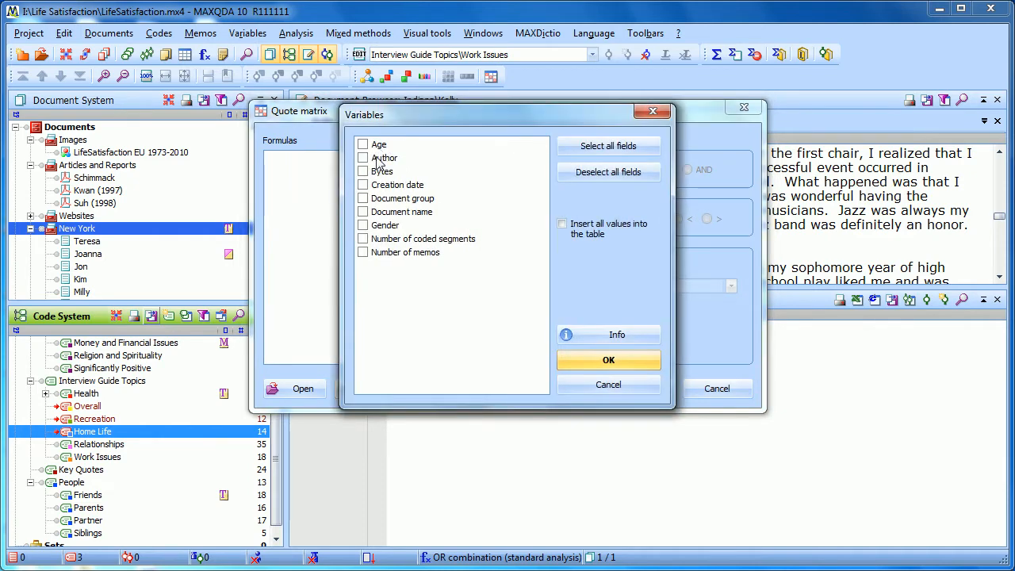
{"action": "left_click", "coordinate": [363, 225]}
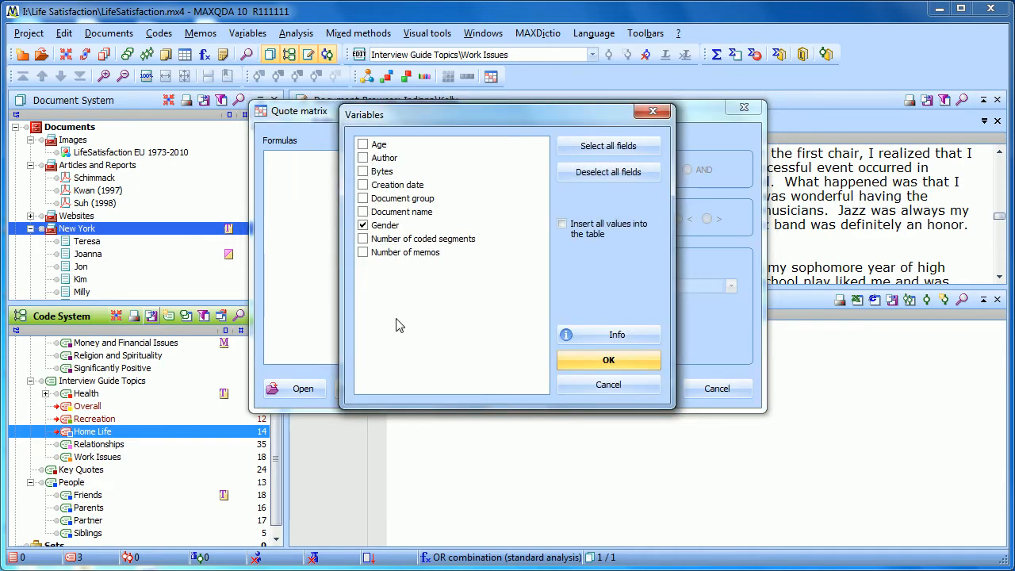
{"action": "left_click", "coordinate": [609, 358]}
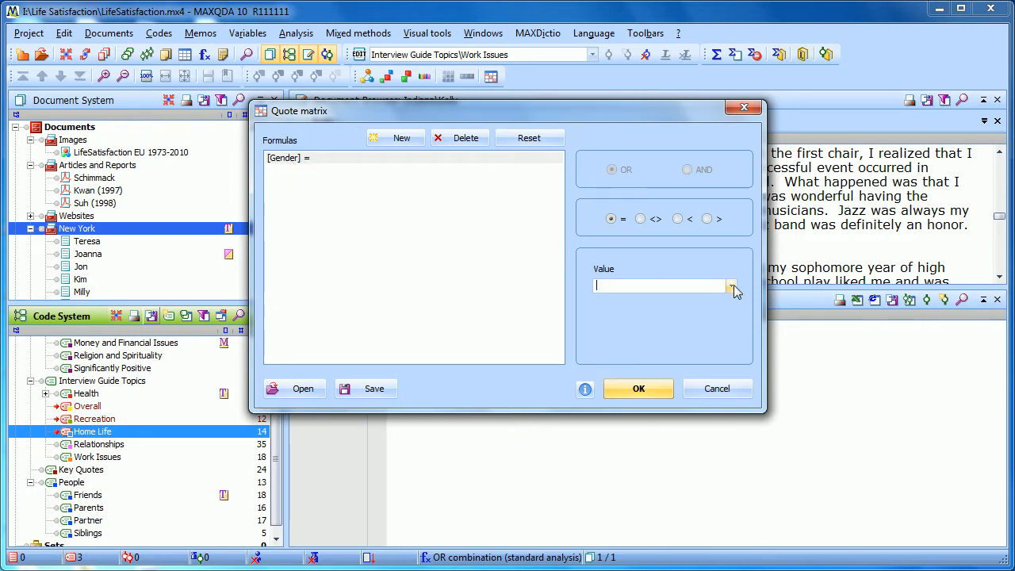
{"action": "left_click", "coordinate": [729, 286]}
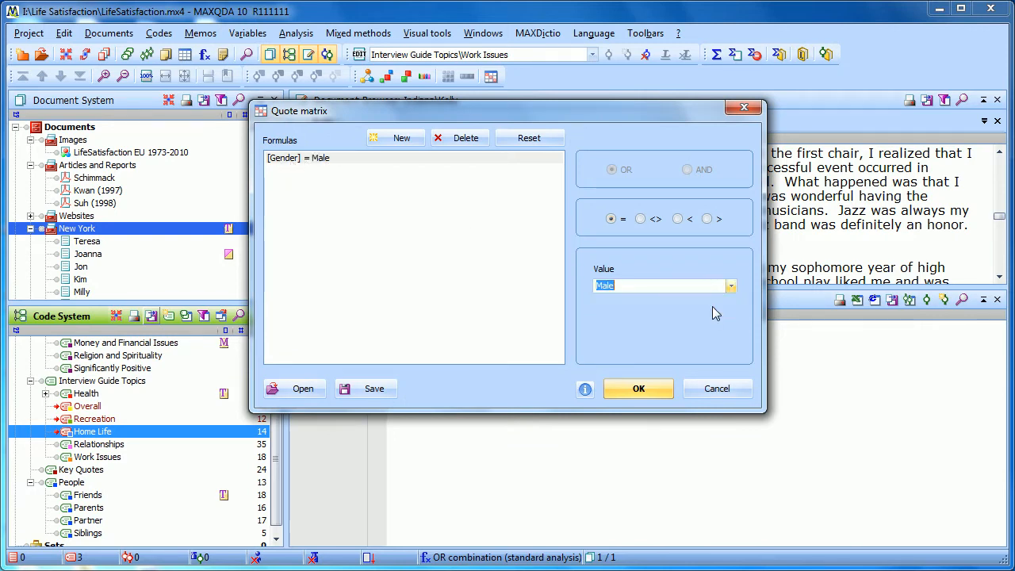
{"action": "left_click", "coordinate": [412, 157]}
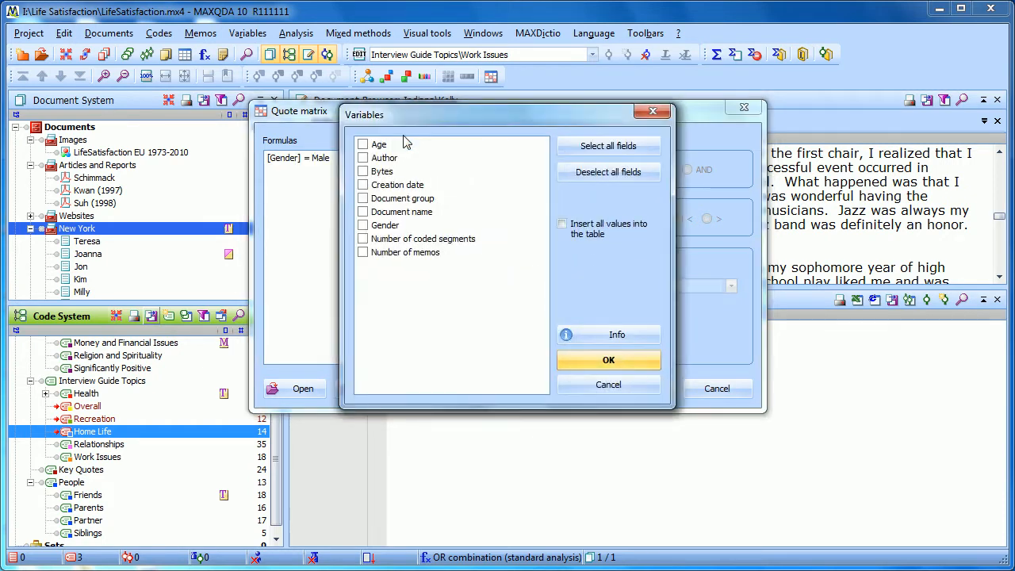
Add a second formula, [Gender] = Female, beside the Male condition.
{"action": "left_click", "coordinate": [363, 225]}
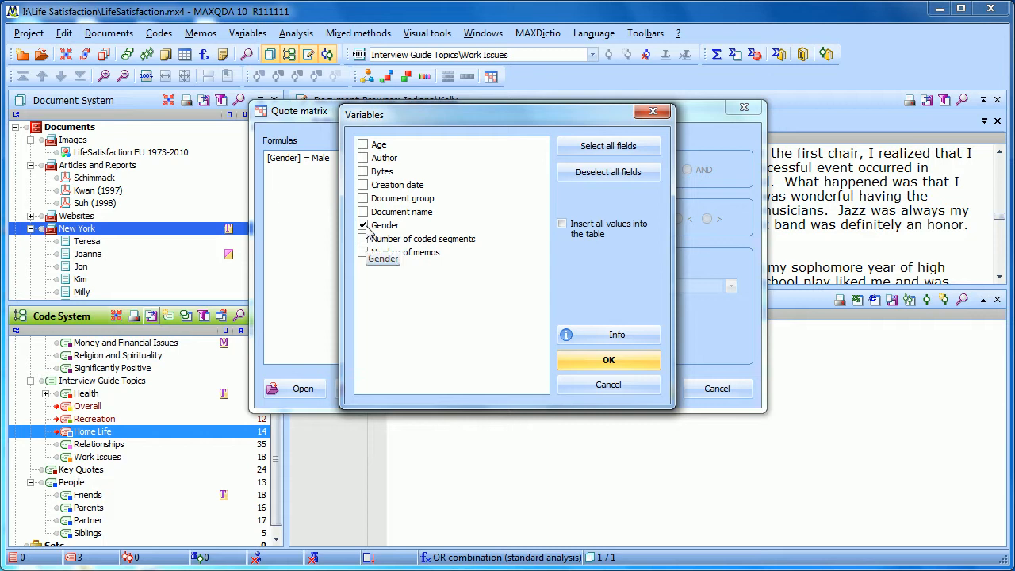
{"action": "left_click", "coordinate": [609, 359]}
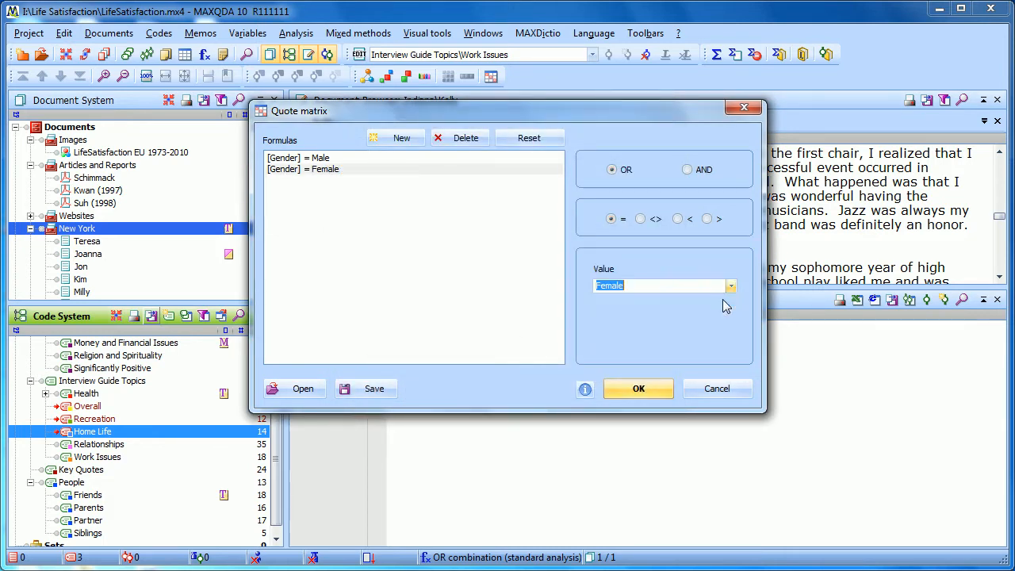
{"action": "mouse_move", "coordinate": [325, 203]}
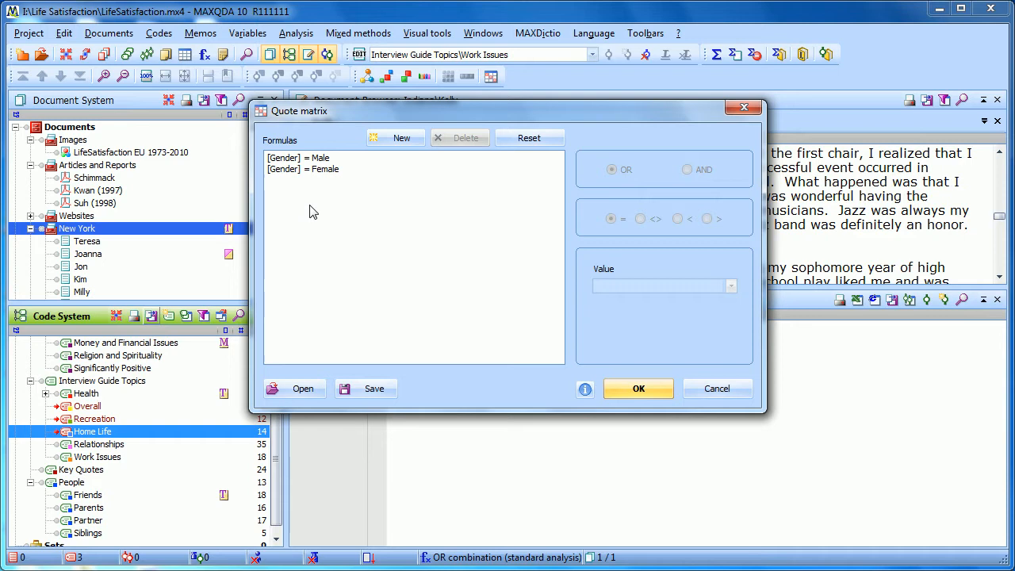
{"action": "mouse_move", "coordinate": [342, 198]}
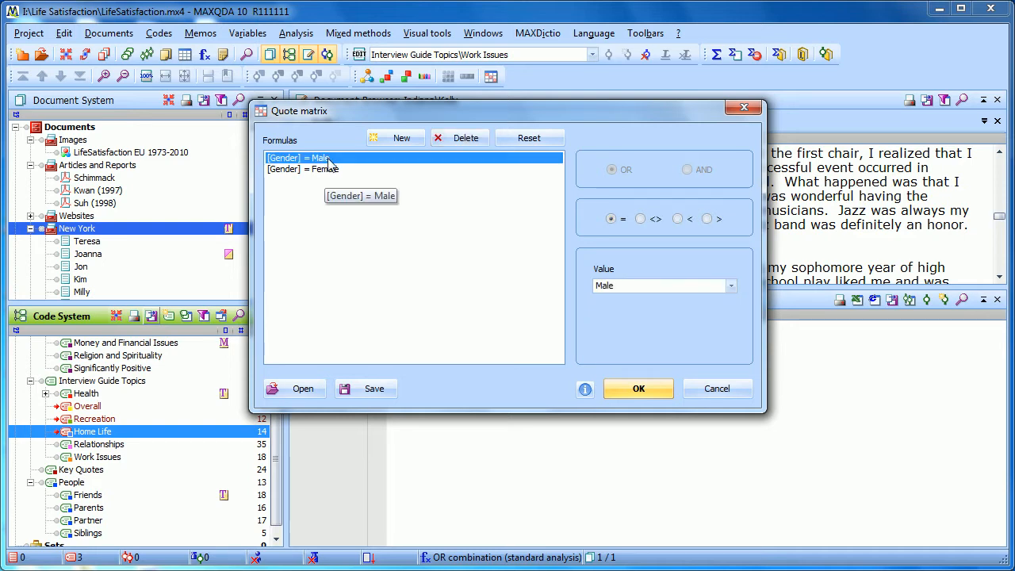
Reset the formulas and choose Gender with 'Insert all values into the table' enabled.
{"action": "left_click", "coordinate": [527, 136]}
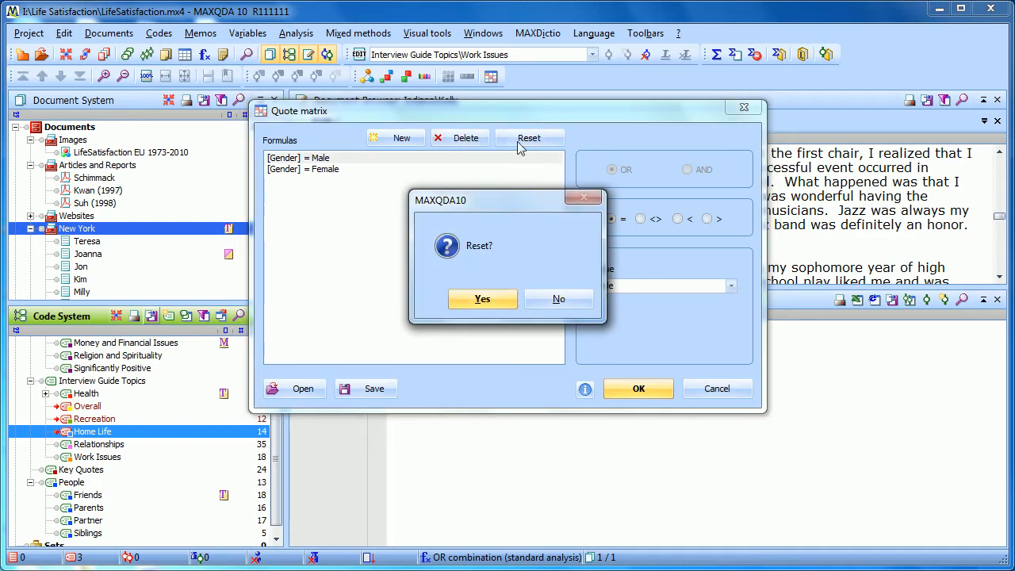
{"action": "left_click", "coordinate": [482, 298]}
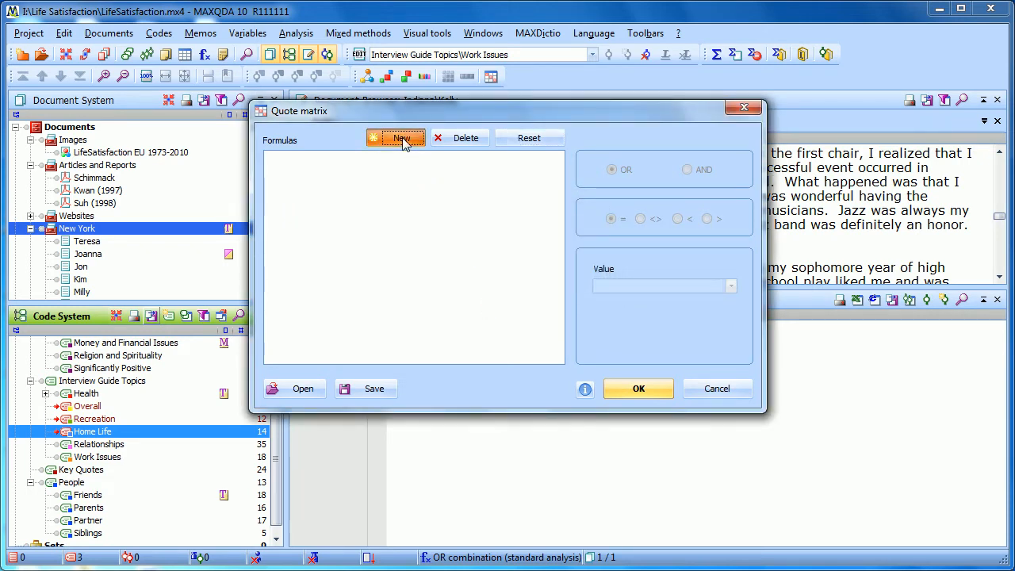
{"action": "left_click", "coordinate": [401, 137]}
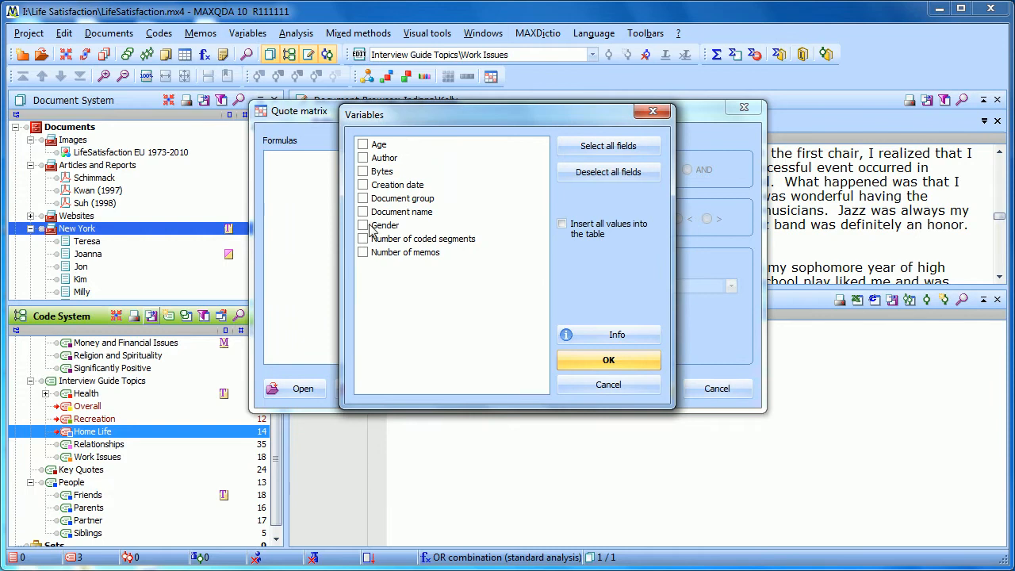
{"action": "left_click", "coordinate": [363, 225]}
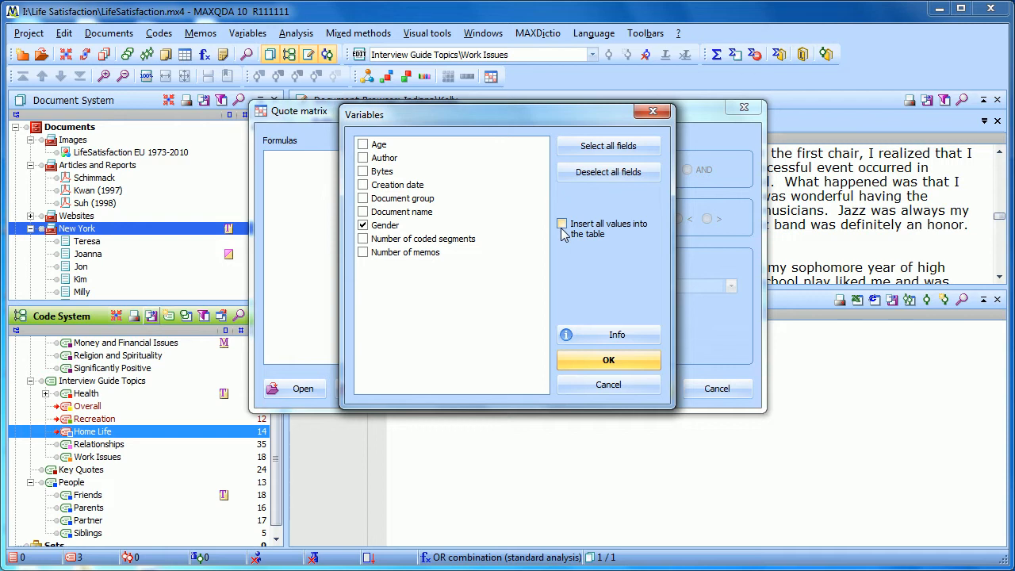
{"action": "left_click", "coordinate": [561, 223]}
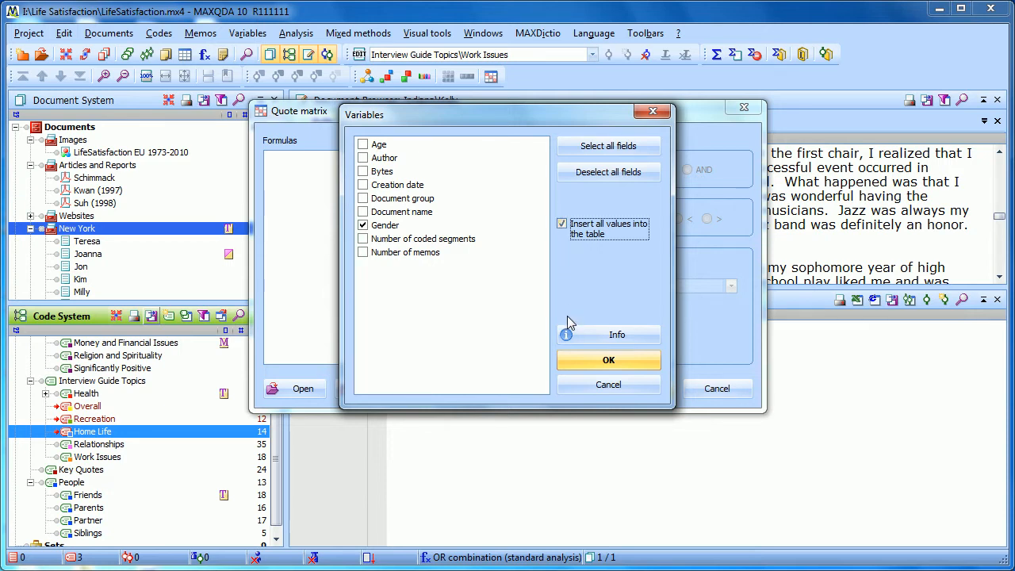
Create one formula per Gender value and generate the quote matrix into WordPad.
{"action": "left_click", "coordinate": [609, 358]}
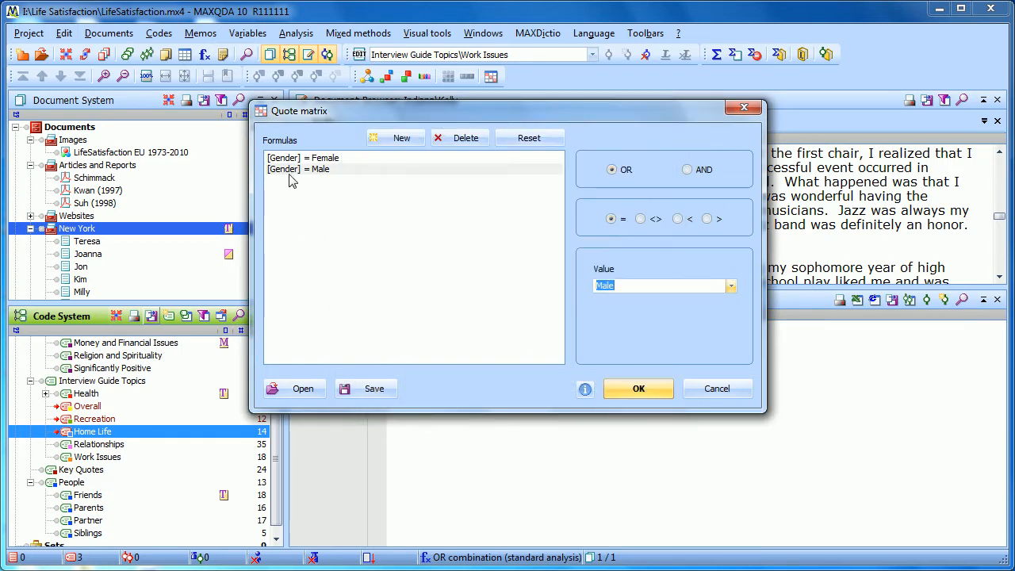
{"action": "mouse_move", "coordinate": [333, 235]}
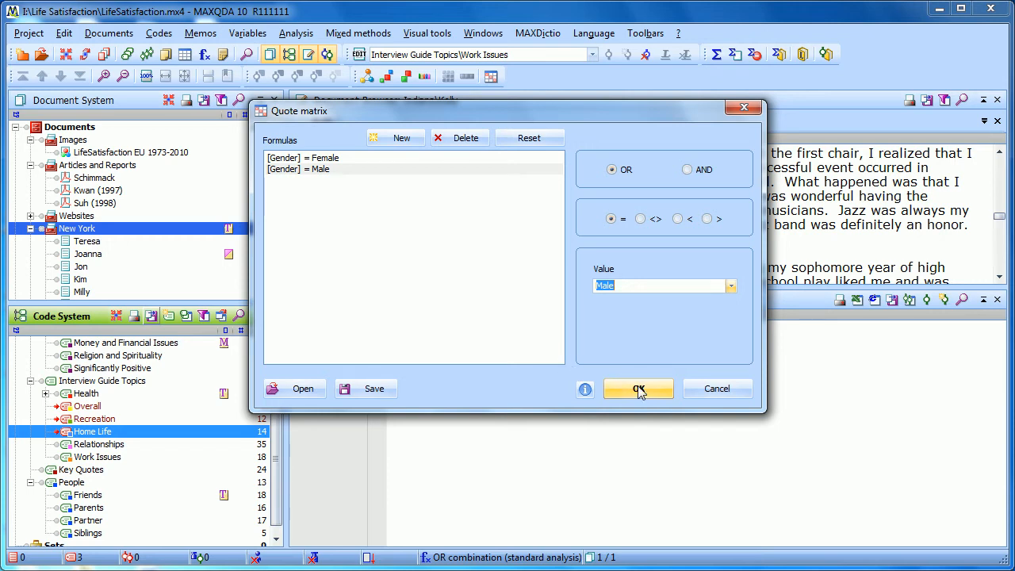
{"action": "mouse_move", "coordinate": [124, 416]}
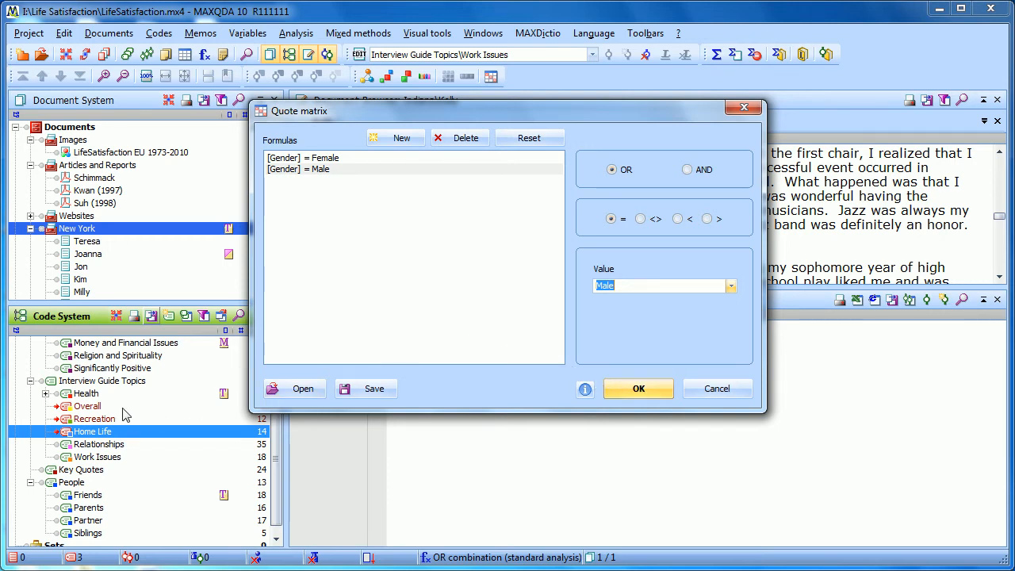
{"action": "mouse_move", "coordinate": [119, 412]}
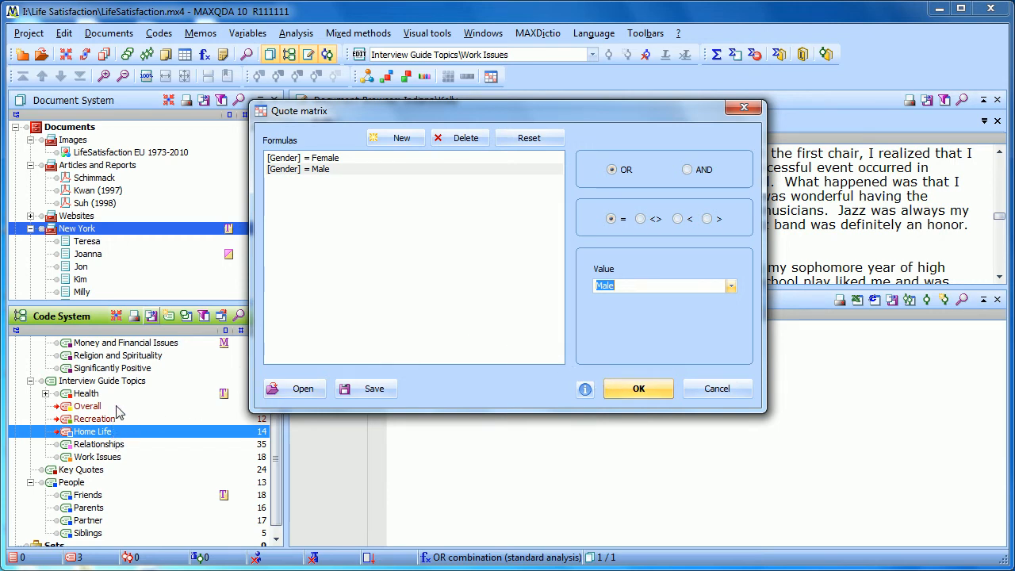
{"action": "mouse_move", "coordinate": [352, 298]}
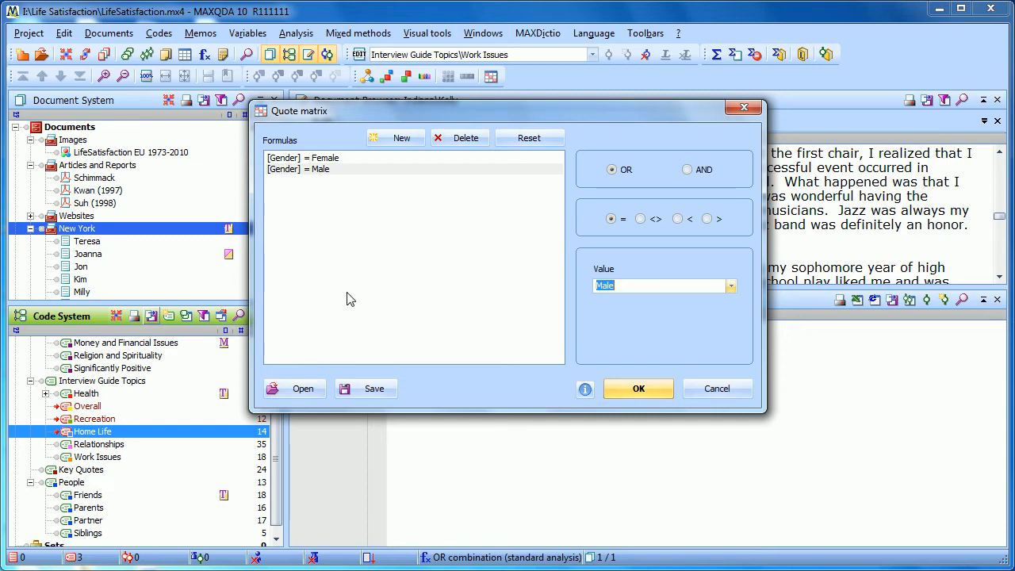
{"action": "mouse_move", "coordinate": [568, 337]}
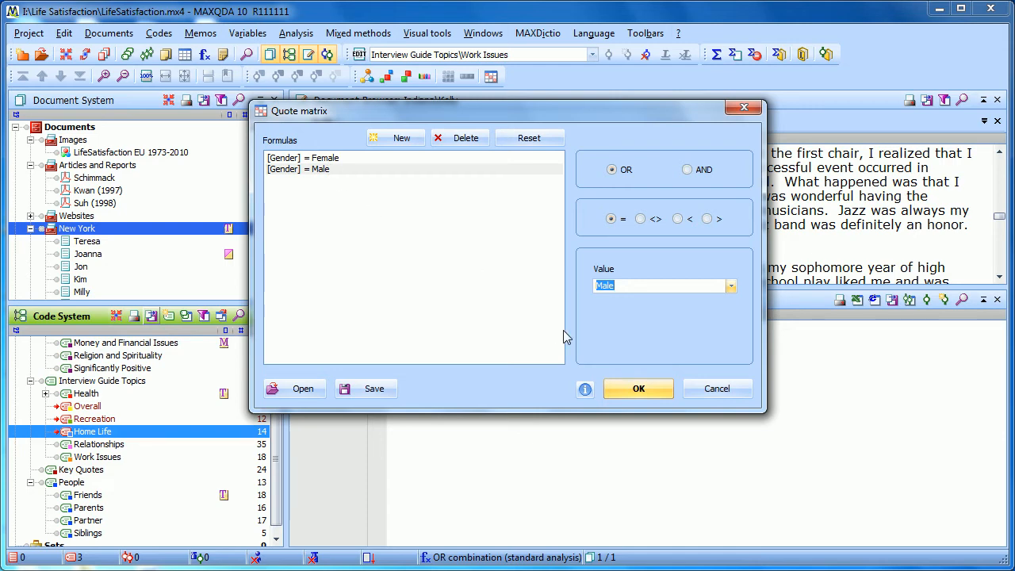
{"action": "left_click", "coordinate": [637, 387]}
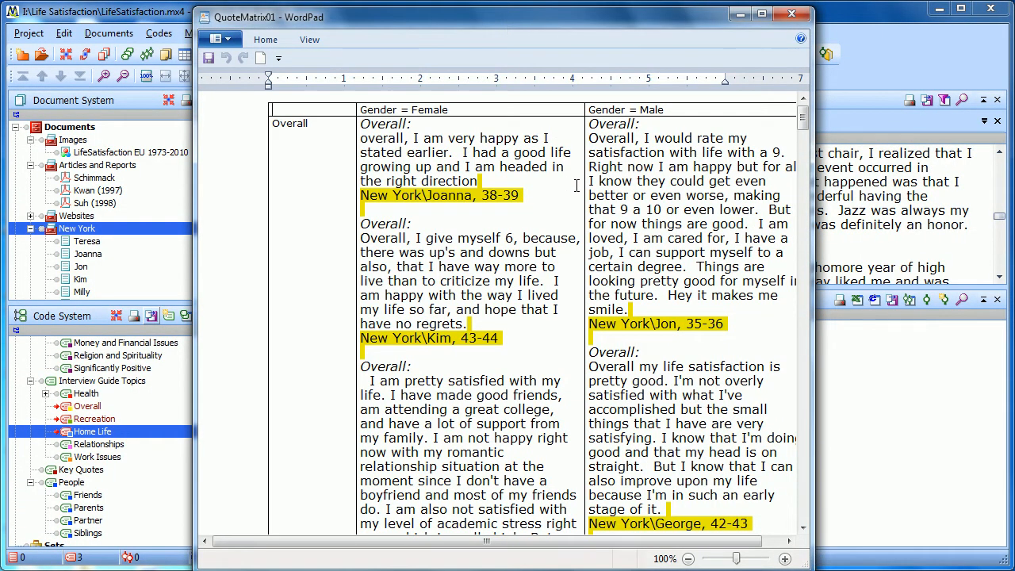
{"action": "mouse_move", "coordinate": [294, 182]}
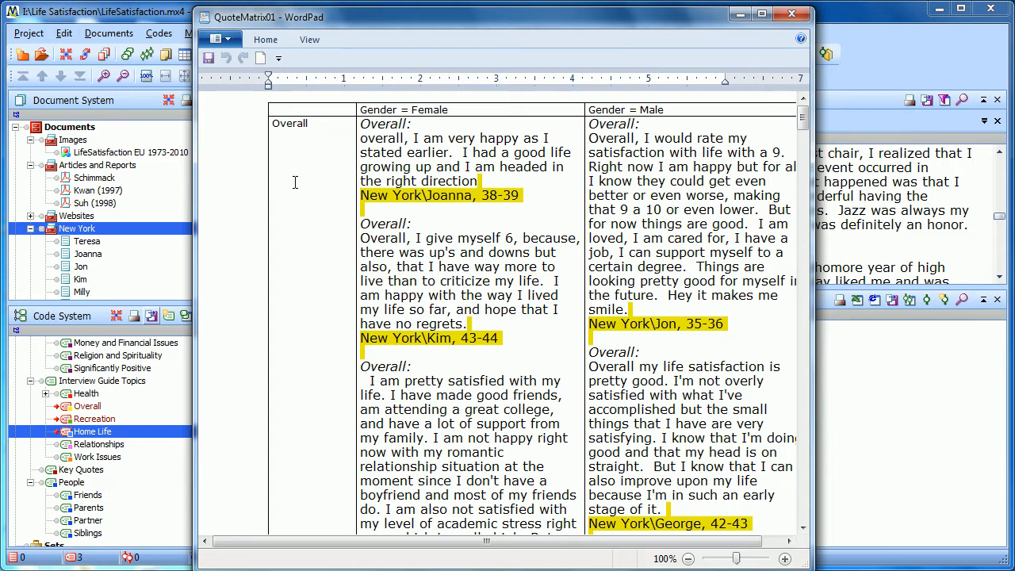
{"action": "mouse_move", "coordinate": [317, 128]}
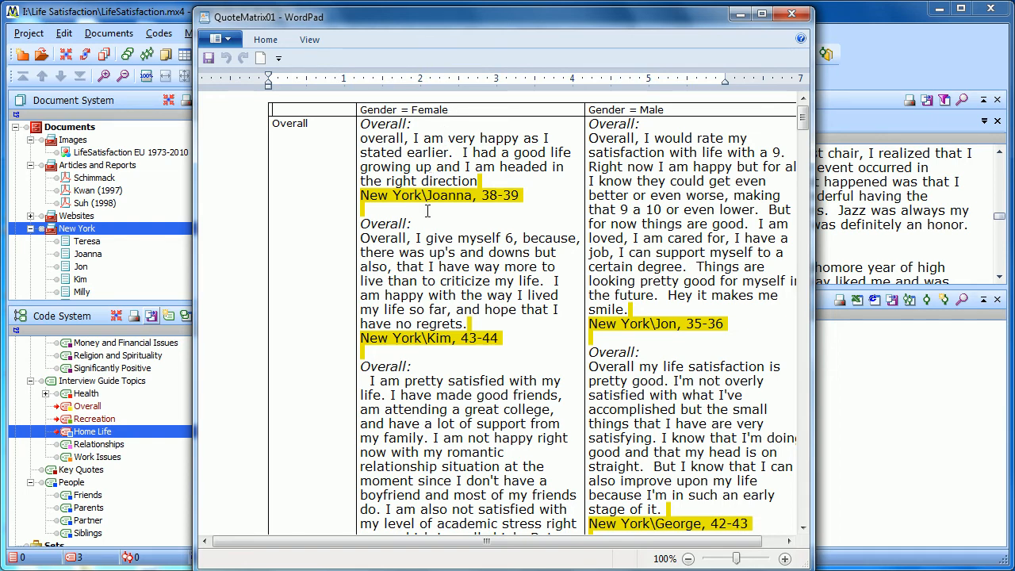
{"action": "mouse_move", "coordinate": [644, 326]}
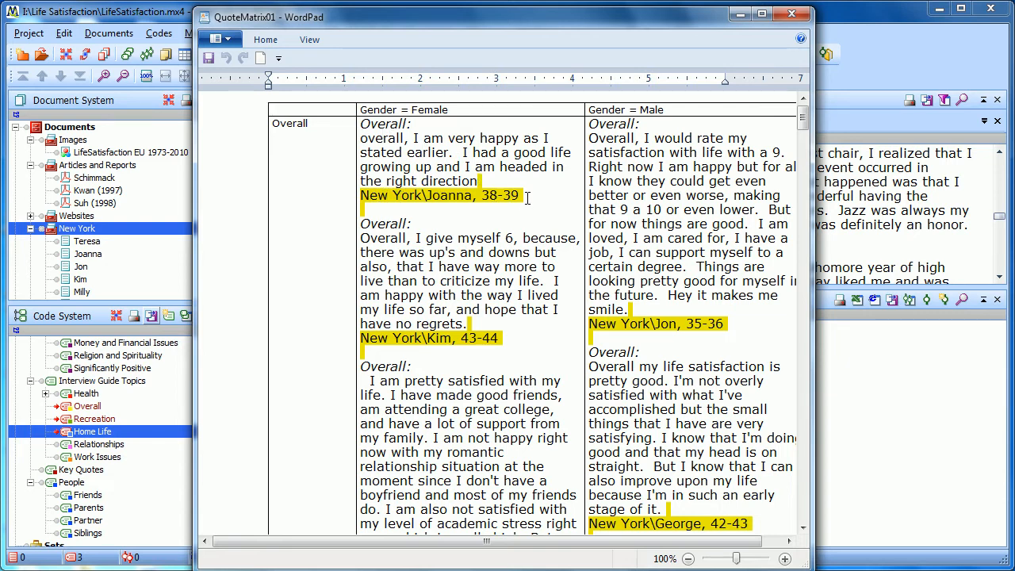
{"action": "mouse_move", "coordinate": [388, 178]}
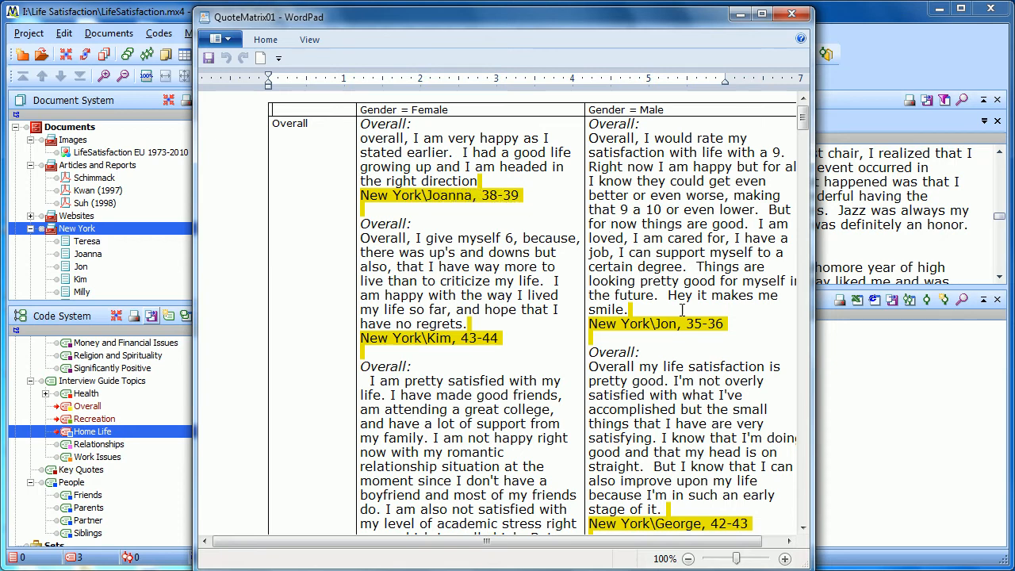
{"action": "scroll", "scroll_direction": "down", "scroll_amount": 3}
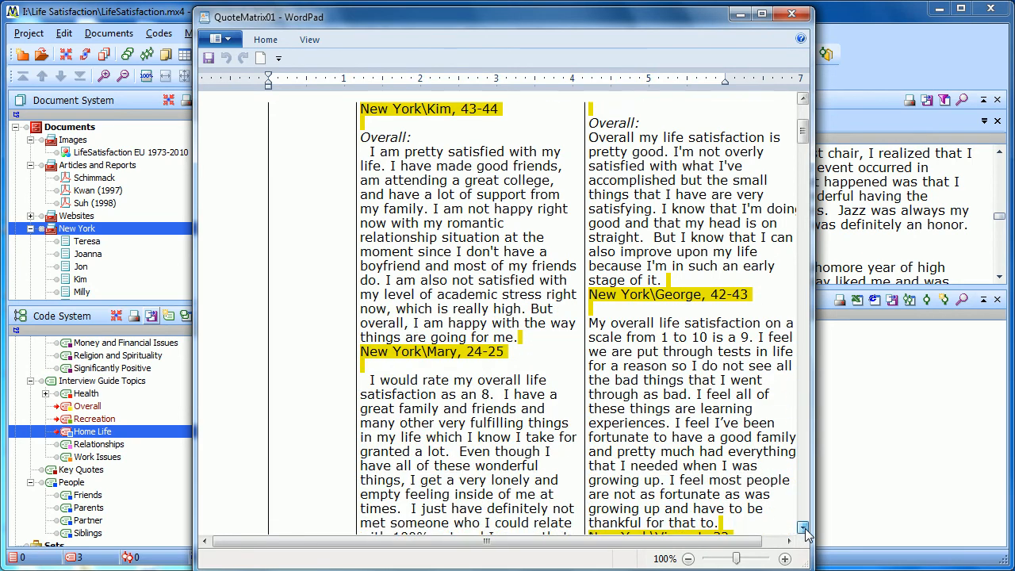
{"action": "scroll", "scroll_direction": "down", "scroll_amount": 3}
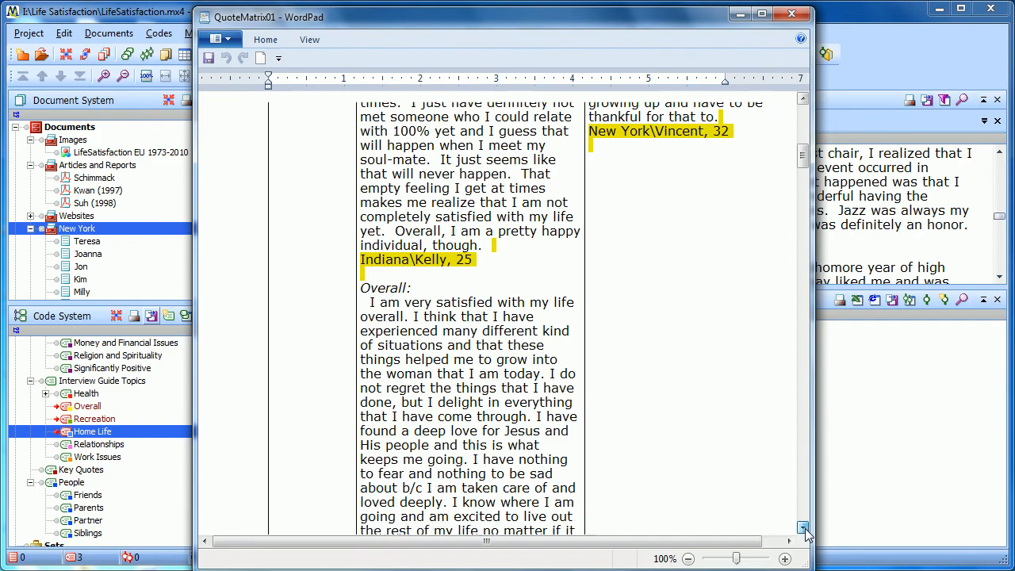